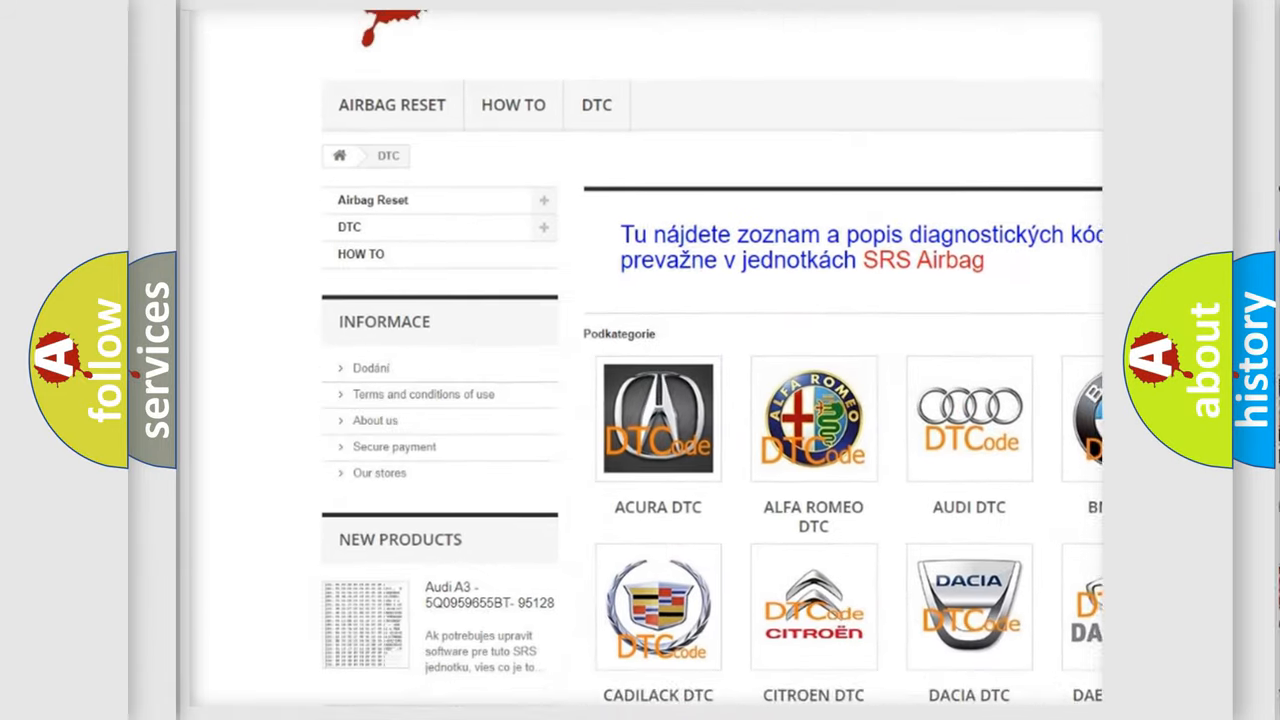
scroll(down, 3)
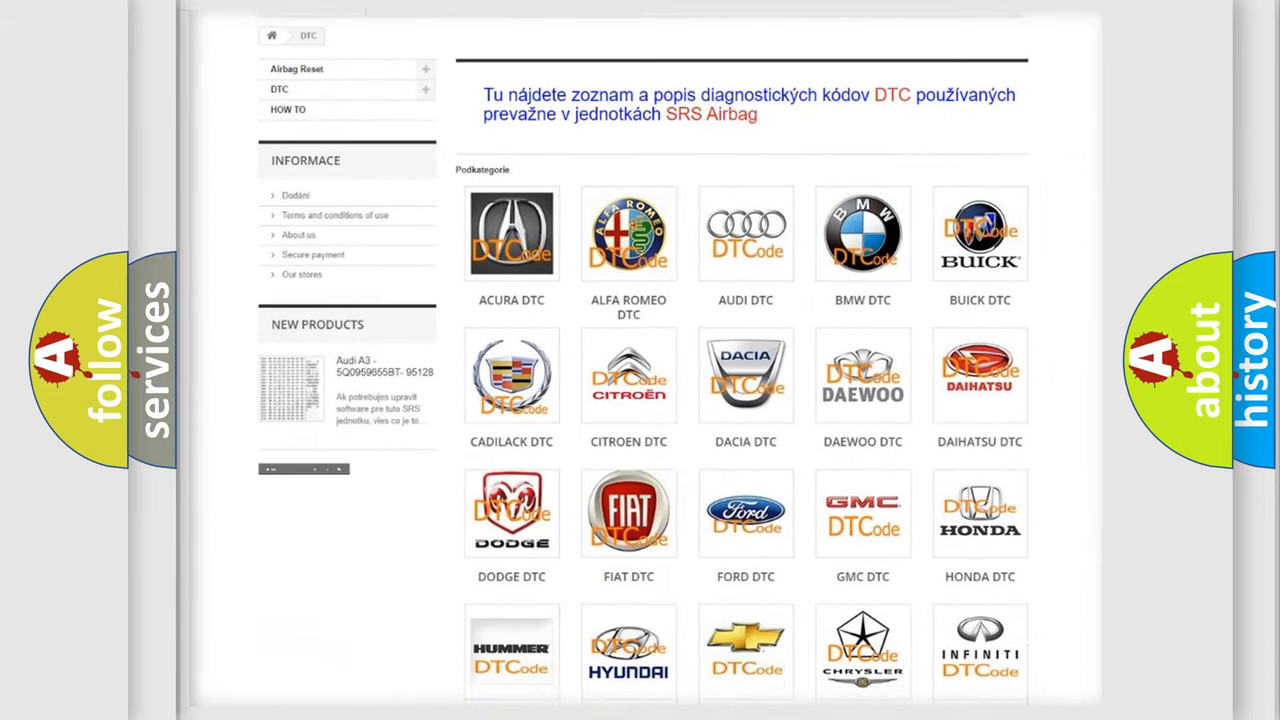
scroll(down, 3)
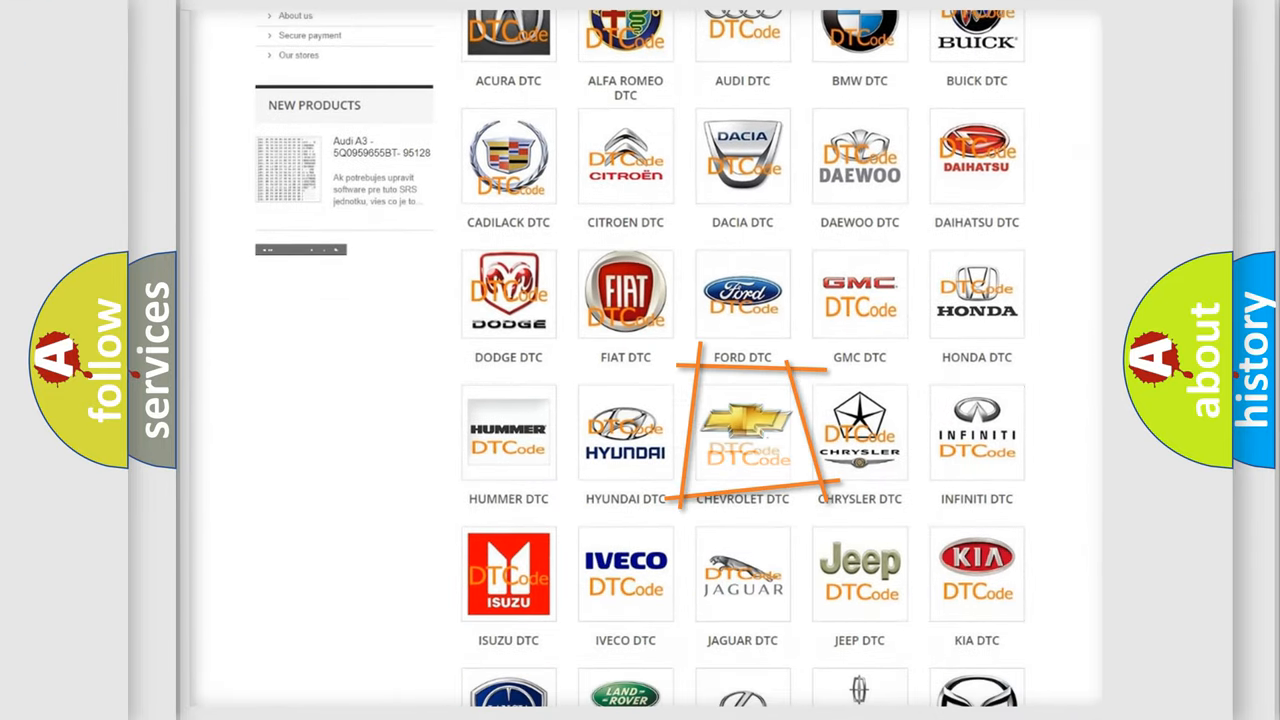